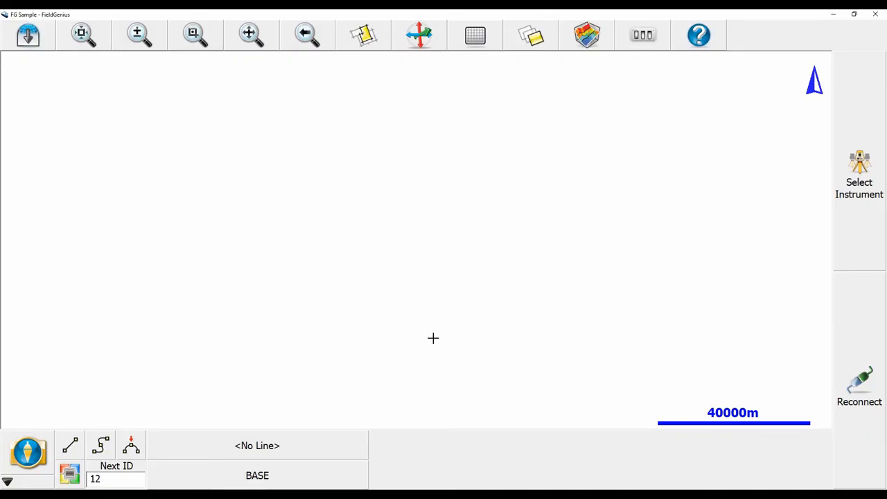
mouse_move(288, 264)
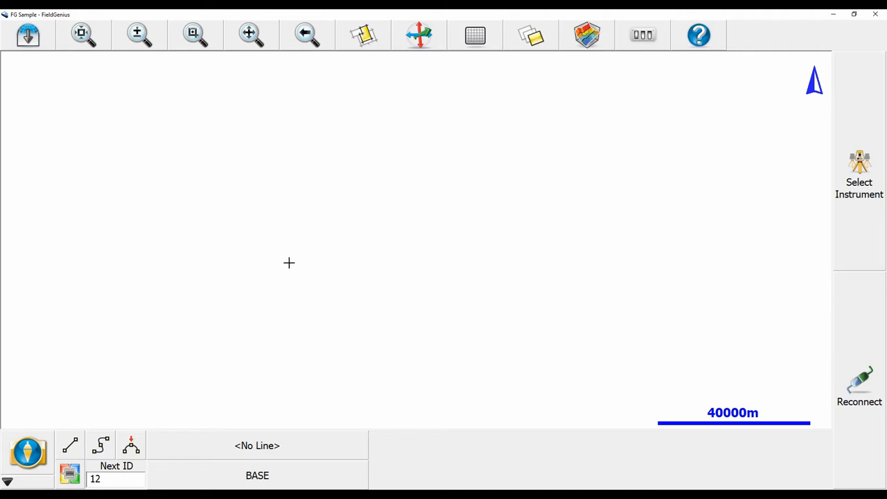
mouse_move(287, 260)
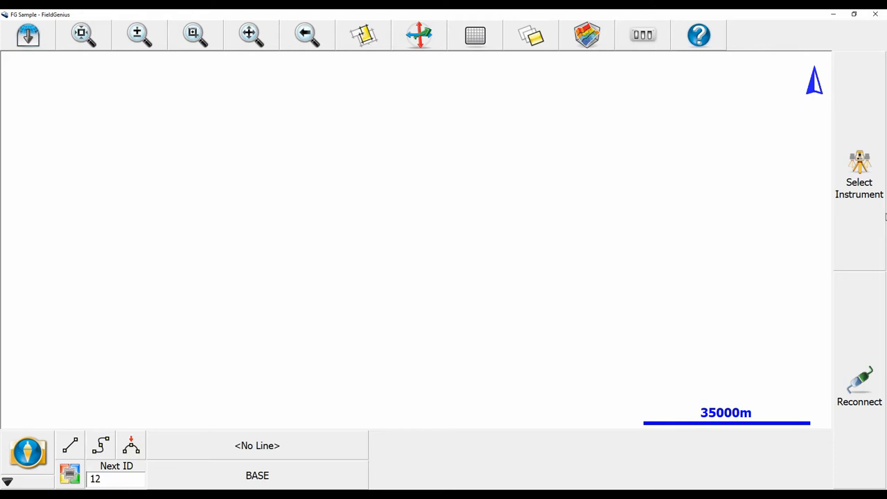
mouse_move(848, 214)
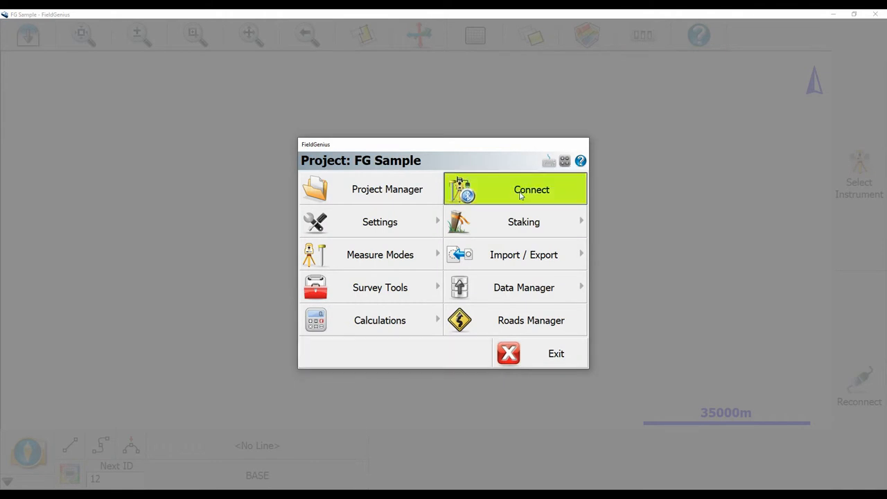
Bring up instrument selection with GNSS Reference and the S631 profile chosen
click(521, 188)
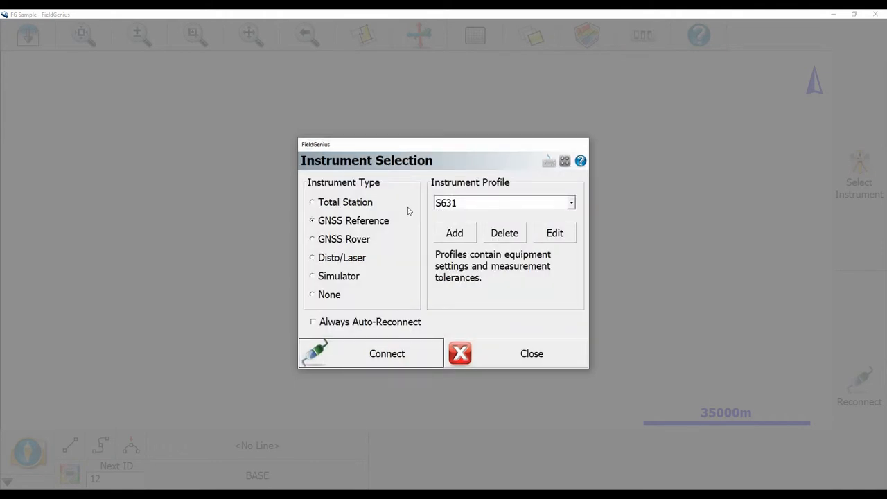
mouse_move(366, 191)
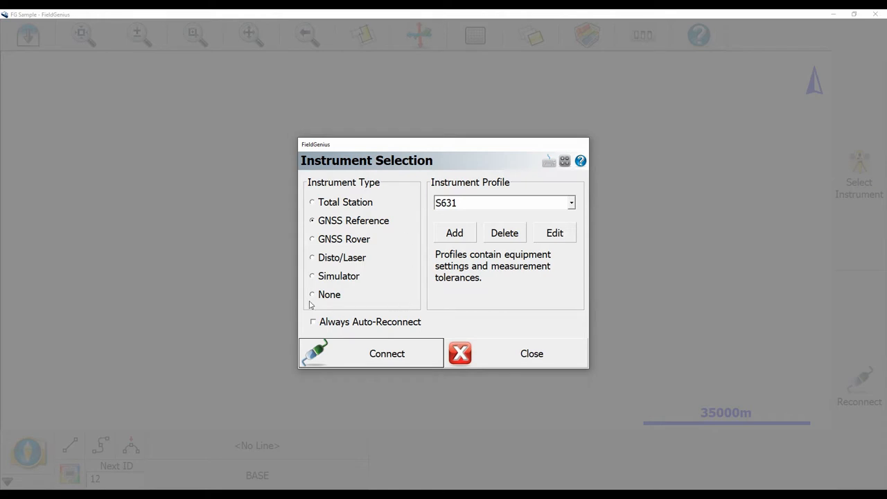
mouse_move(404, 194)
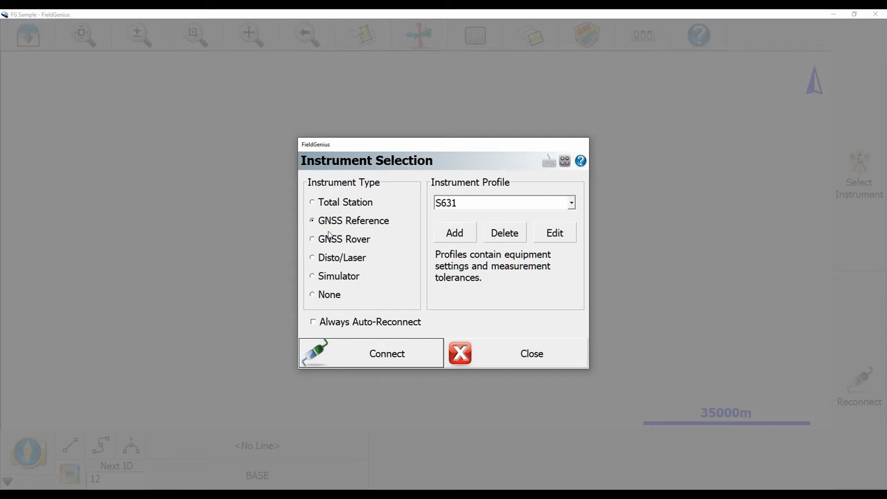
mouse_move(466, 209)
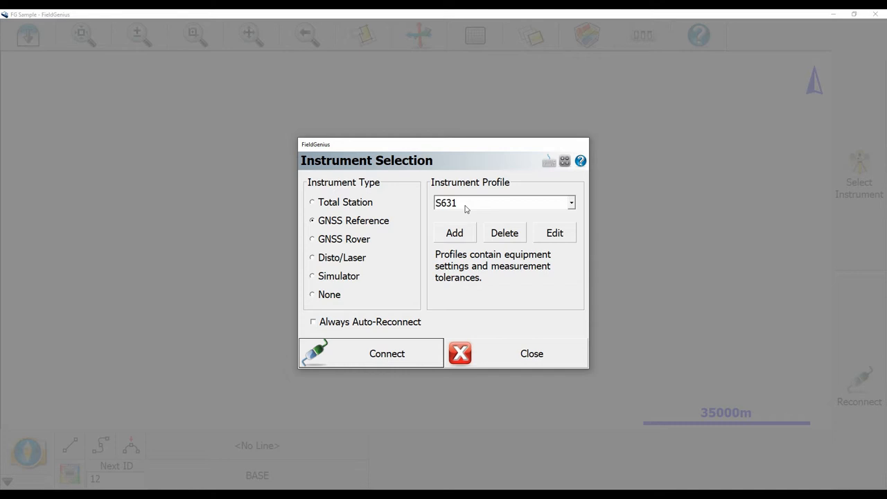
mouse_move(488, 215)
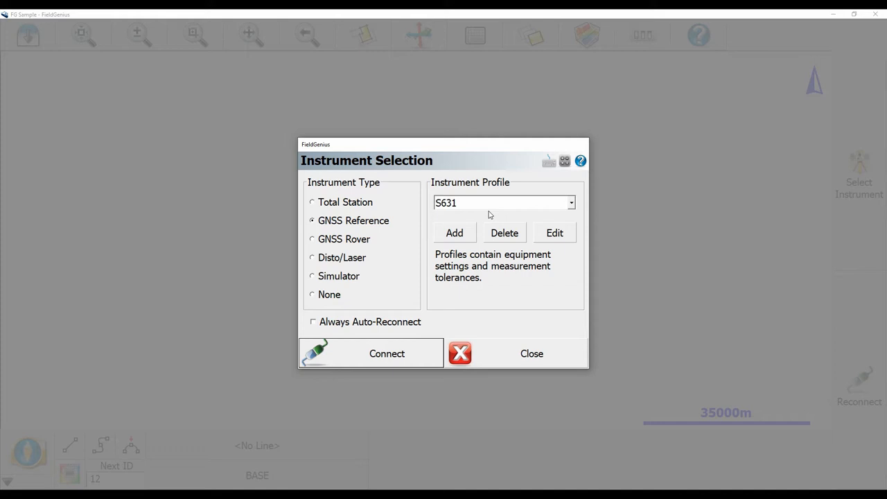
mouse_move(400, 422)
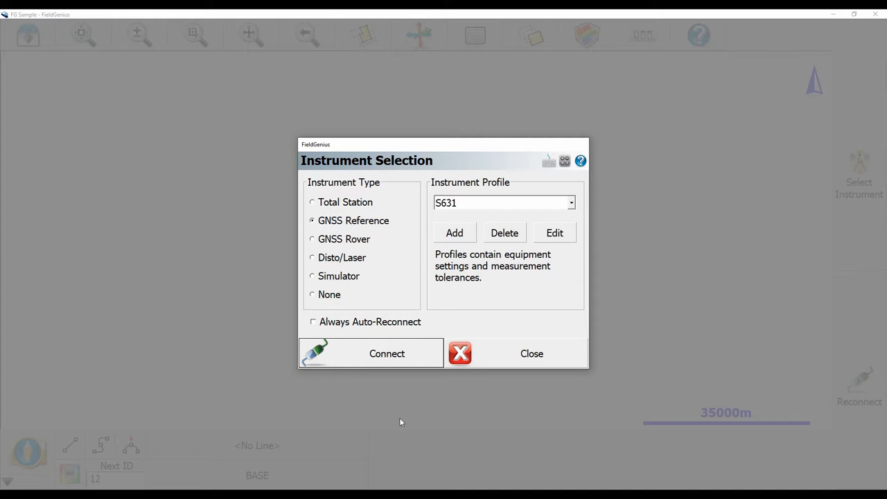
Connect to the S631 GNSS reference receiver, reaching the GNSS Setup notice
click(387, 353)
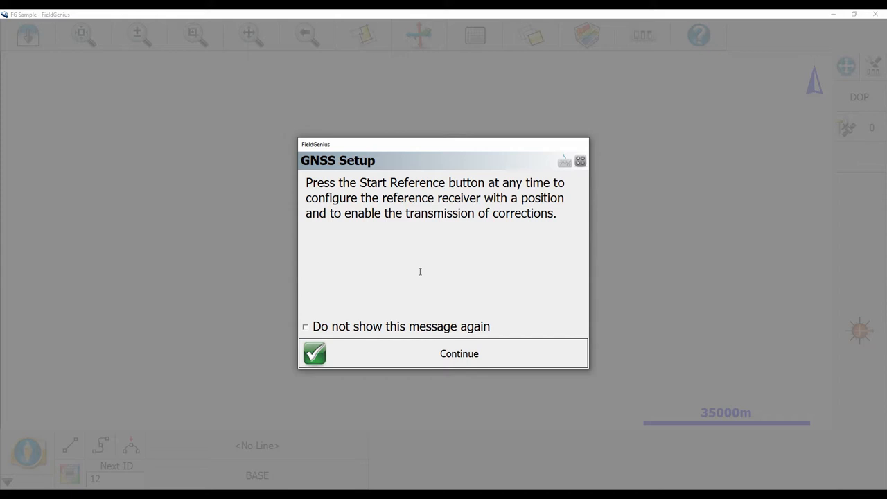
mouse_move(305, 334)
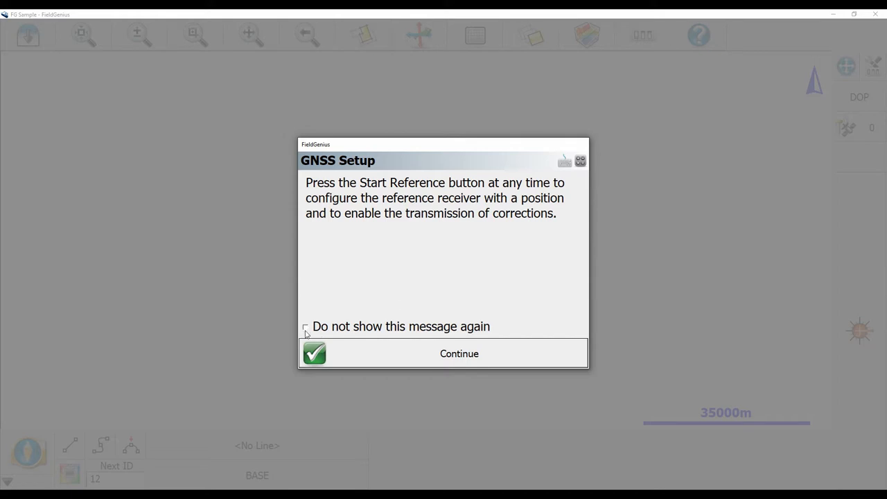
mouse_move(488, 357)
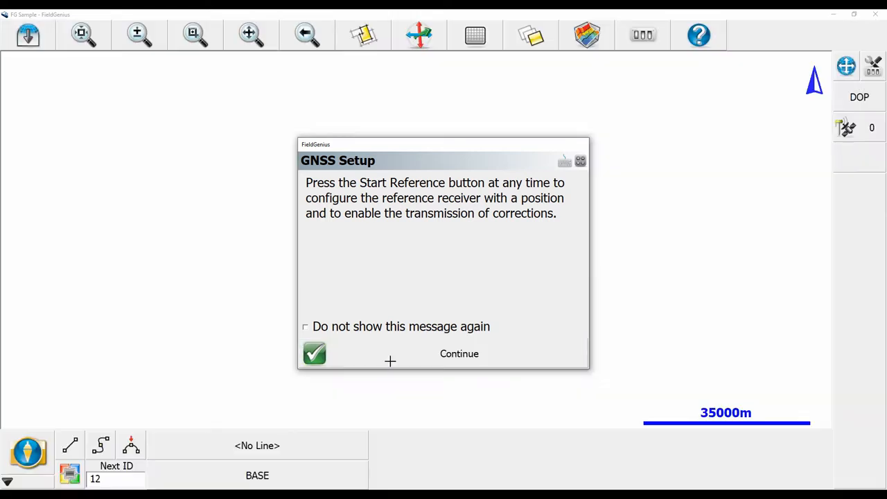
Dismiss the setup notice and choose Averaged Geodetic Position as the reference position
click(315, 354)
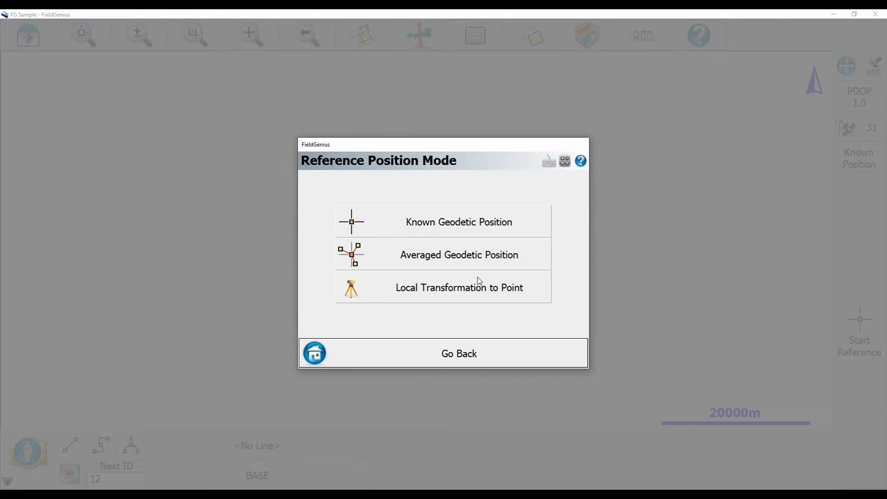
mouse_move(448, 262)
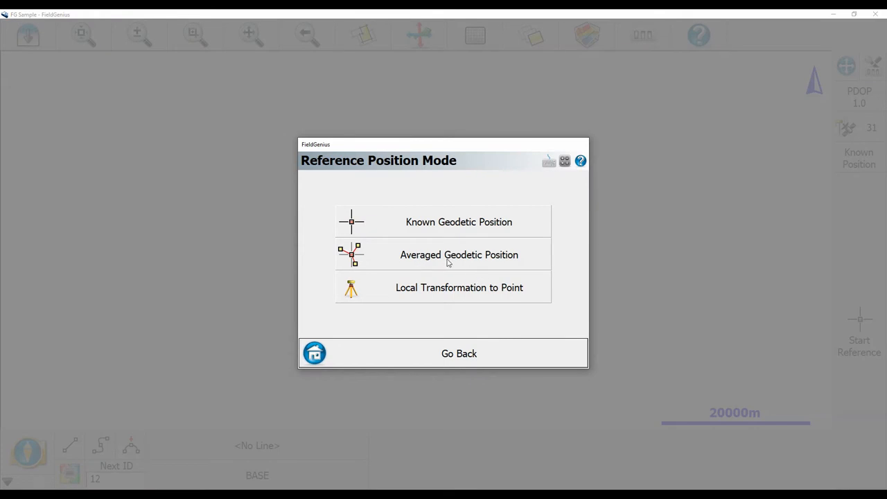
click(459, 255)
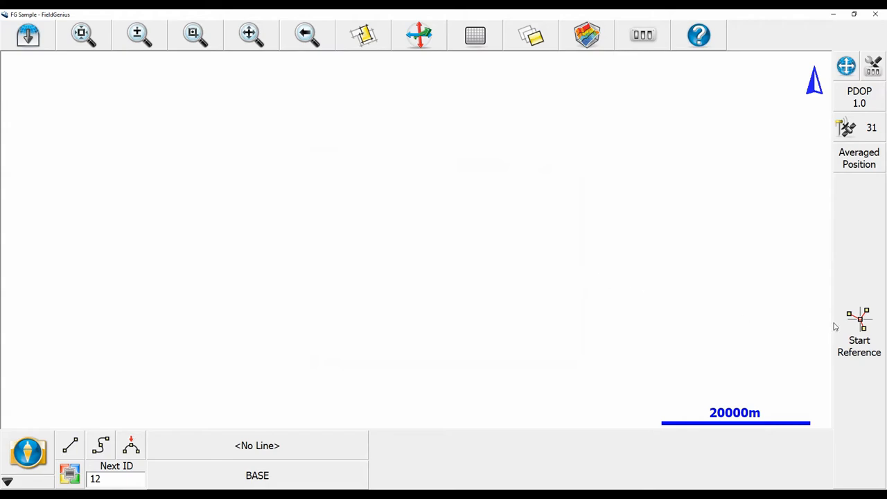
Start the reference station so averaging runs and the save prompt appears
click(860, 321)
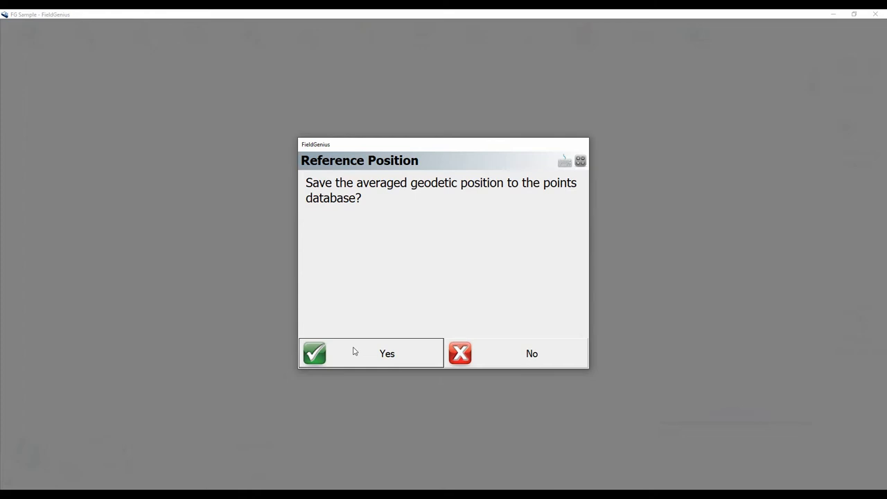
mouse_move(331, 209)
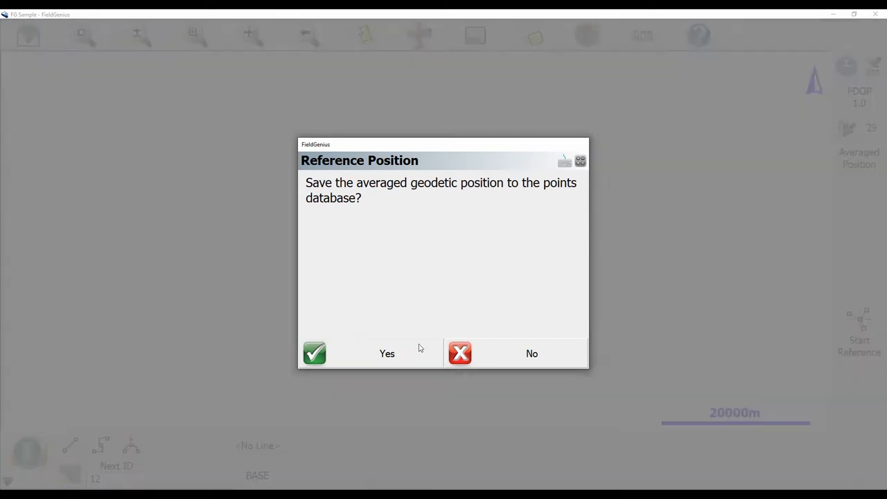
Agree to save the averaged position as point 12 described BASE and select its description
click(314, 353)
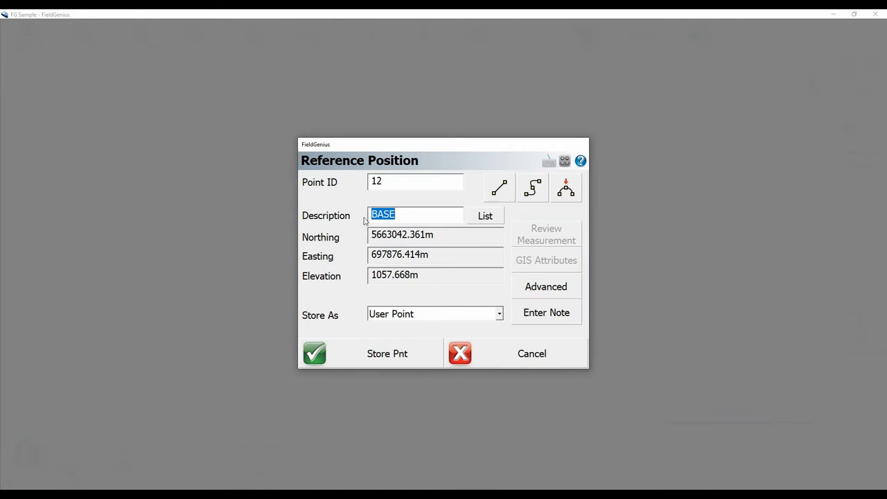
click(485, 217)
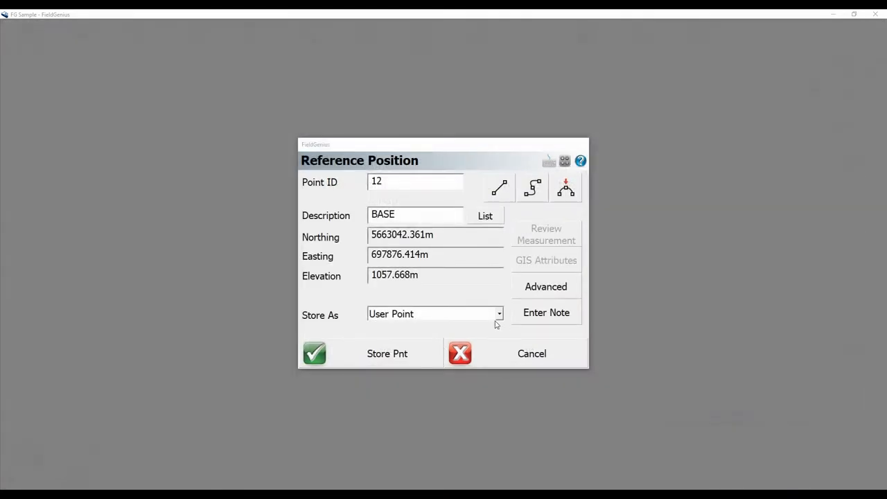
mouse_move(494, 327)
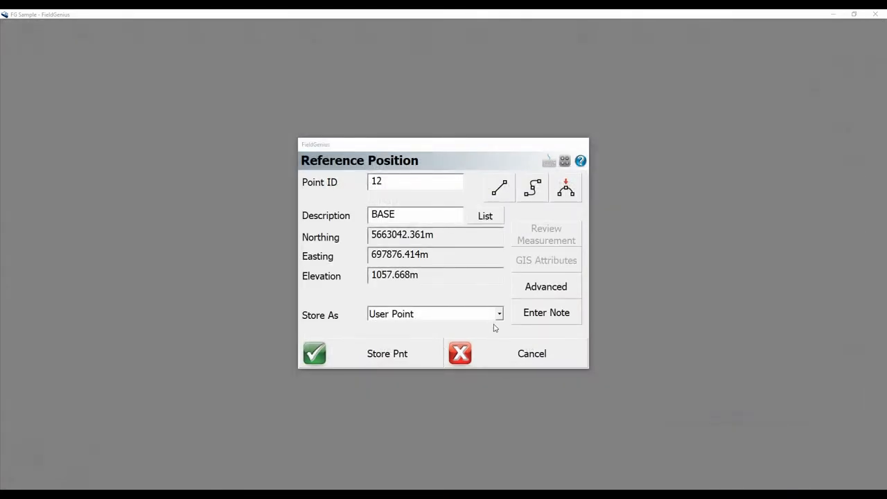
mouse_move(452, 291)
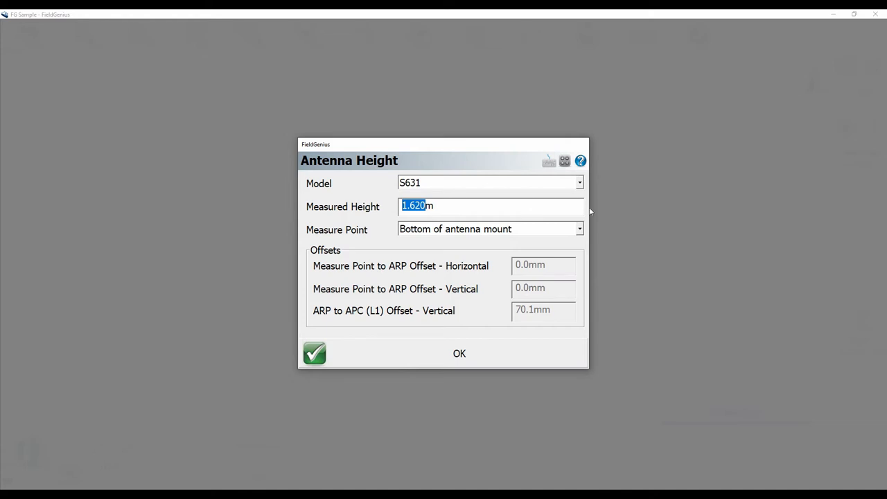
mouse_move(532, 207)
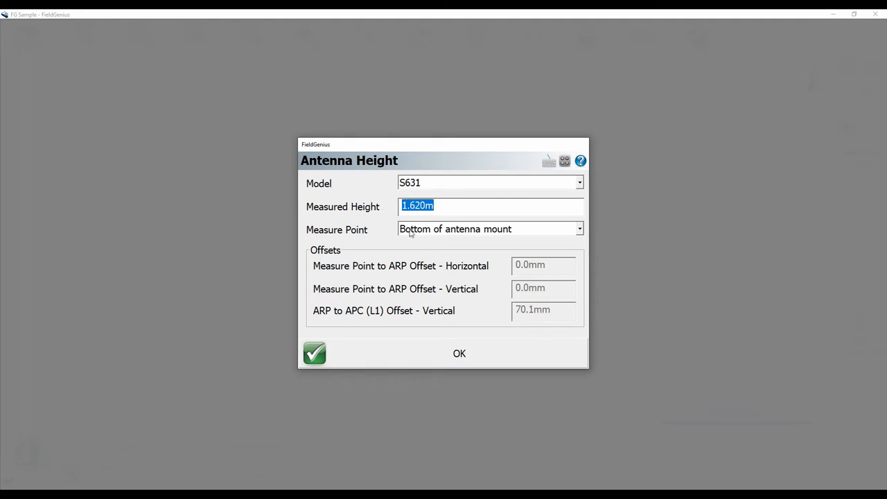
mouse_move(557, 231)
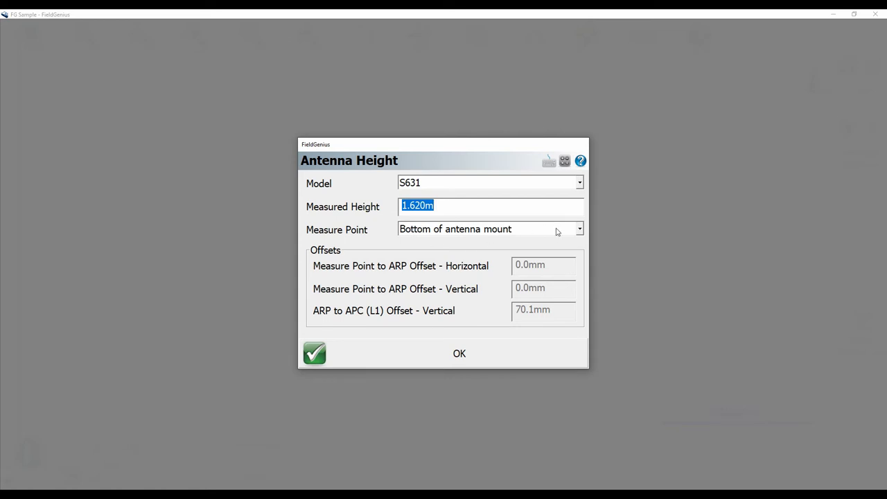
mouse_move(450, 349)
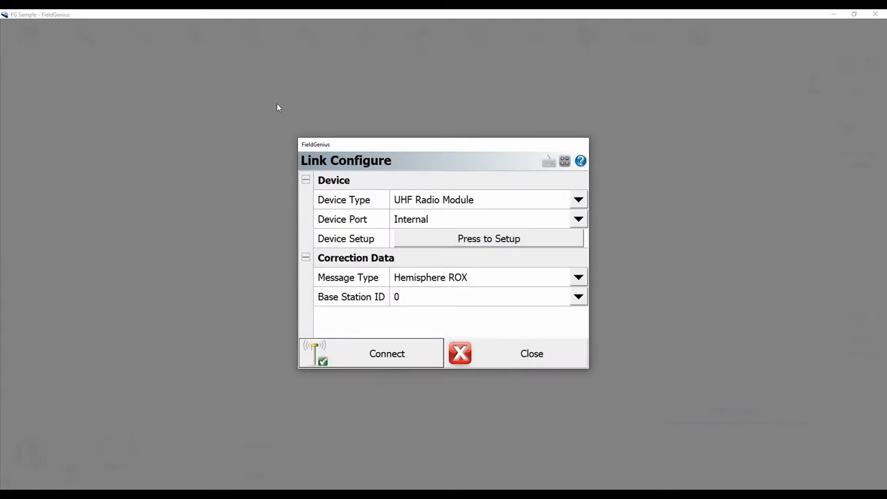
mouse_move(360, 221)
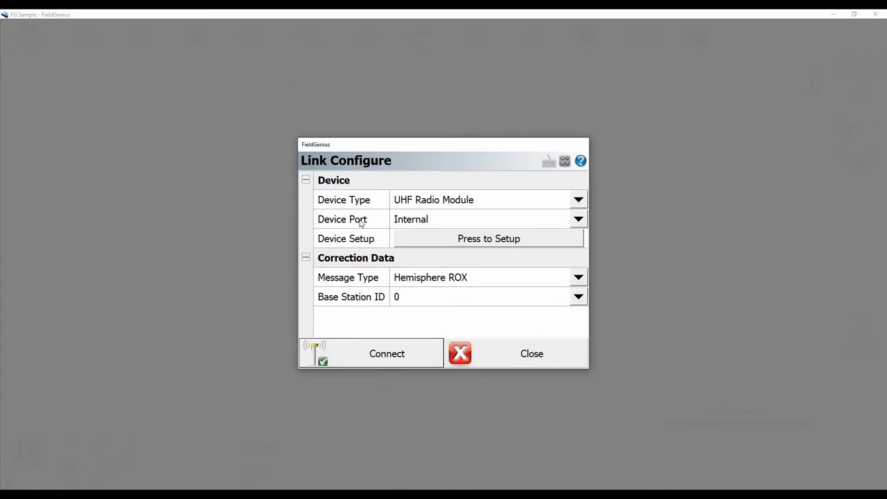
mouse_move(377, 216)
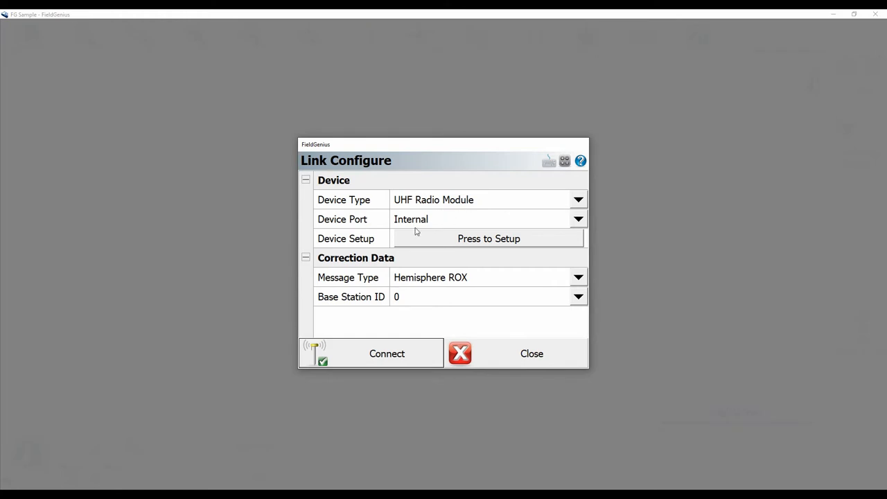
mouse_move(449, 247)
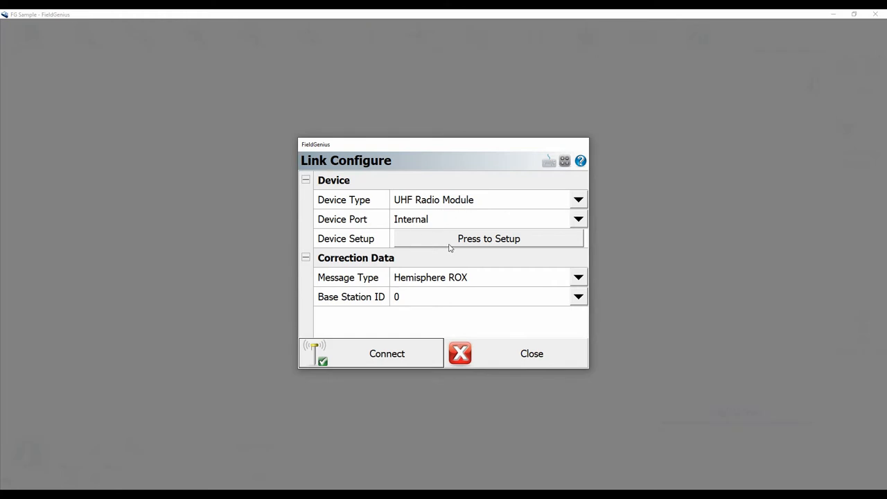
Bring up the internal UHF radio's SATEL-TR49 setup from the link configuration
click(488, 238)
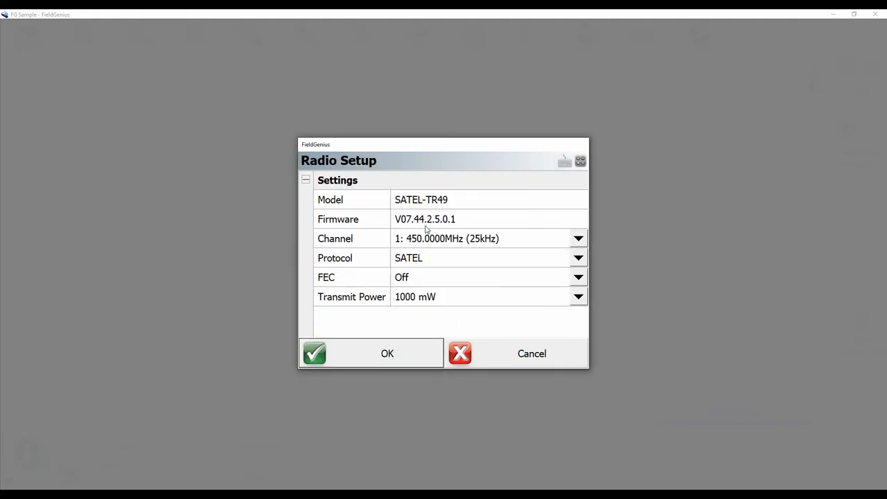
mouse_move(472, 230)
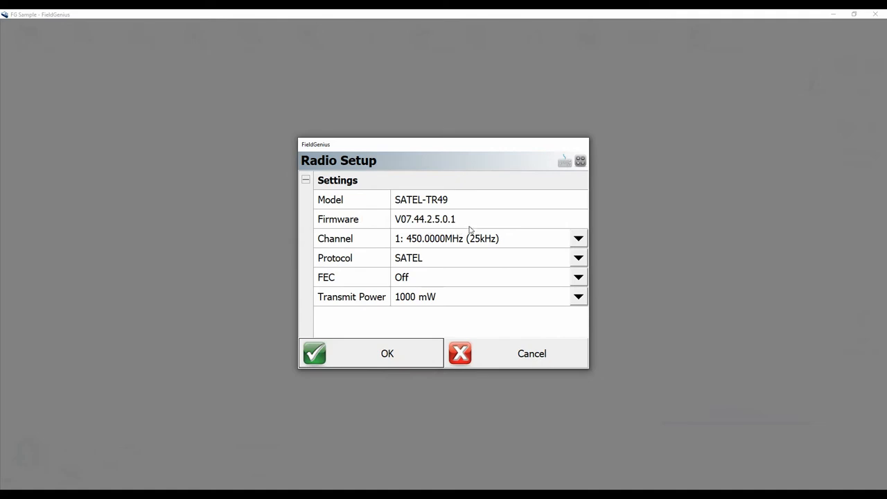
mouse_move(476, 228)
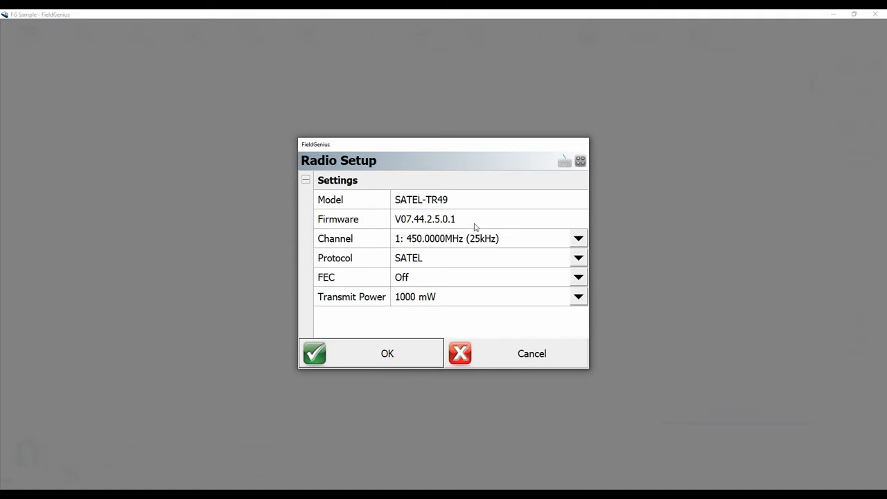
mouse_move(502, 174)
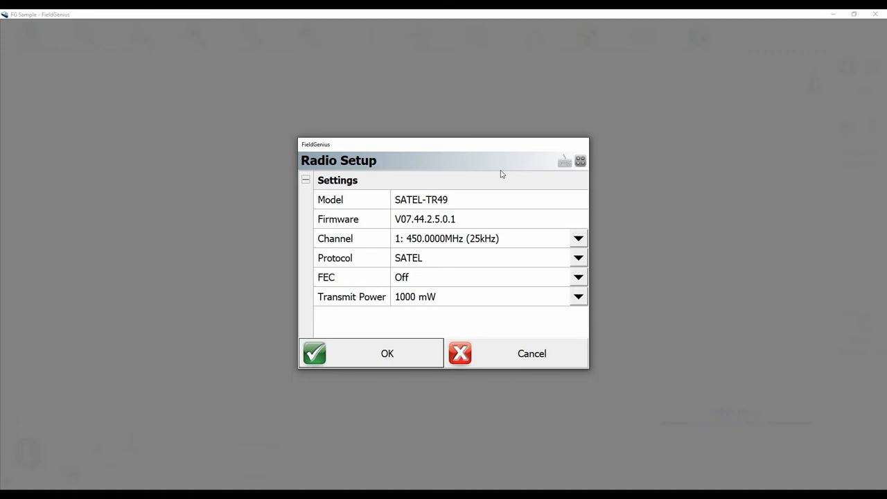
mouse_move(418, 243)
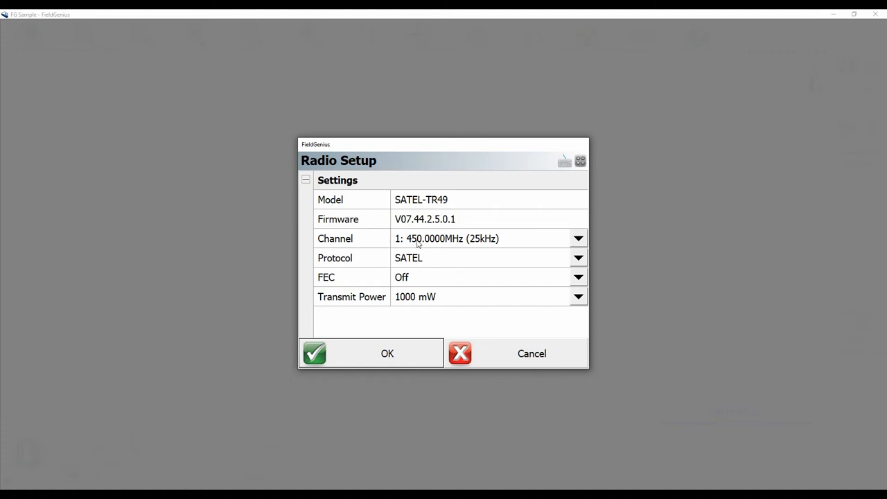
mouse_move(390, 297)
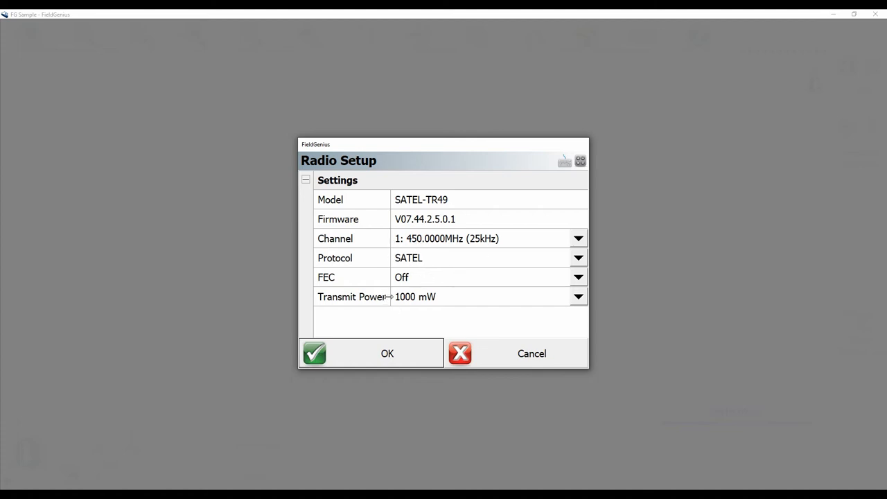
mouse_move(395, 311)
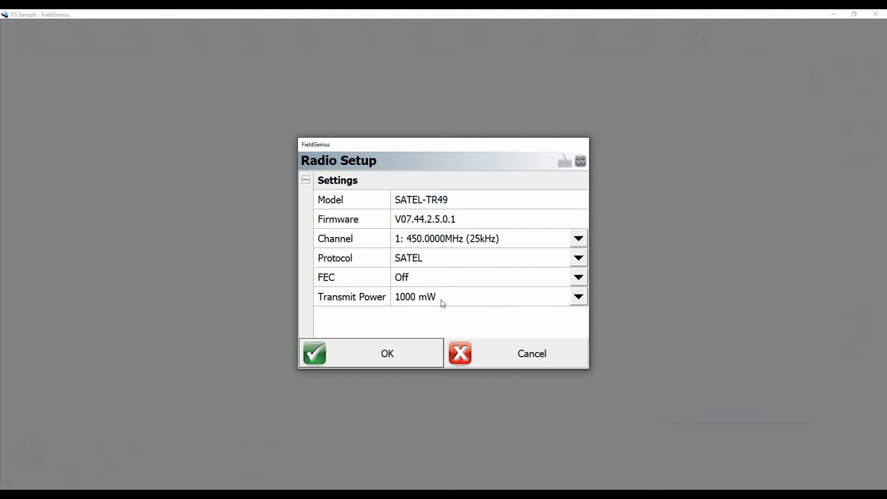
mouse_move(421, 330)
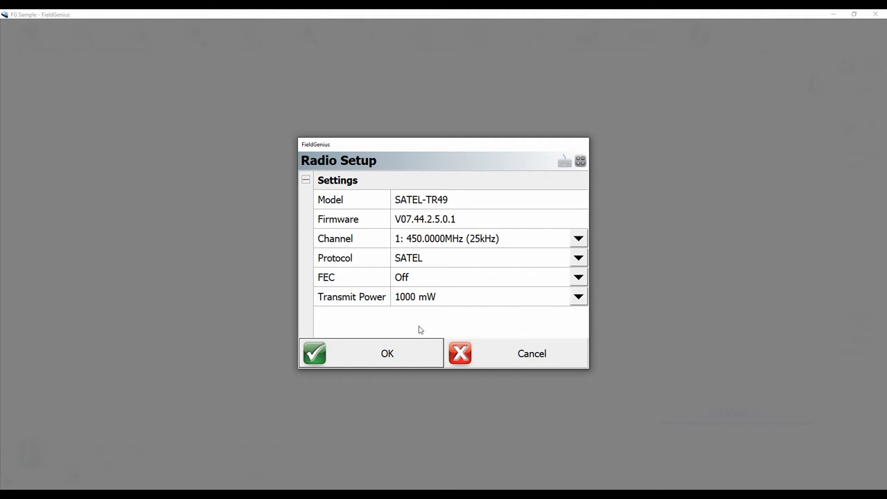
Accept the radio settings: channel 1 at 450 MHz, SATEL protocol, FEC off, 1000 mW
click(371, 353)
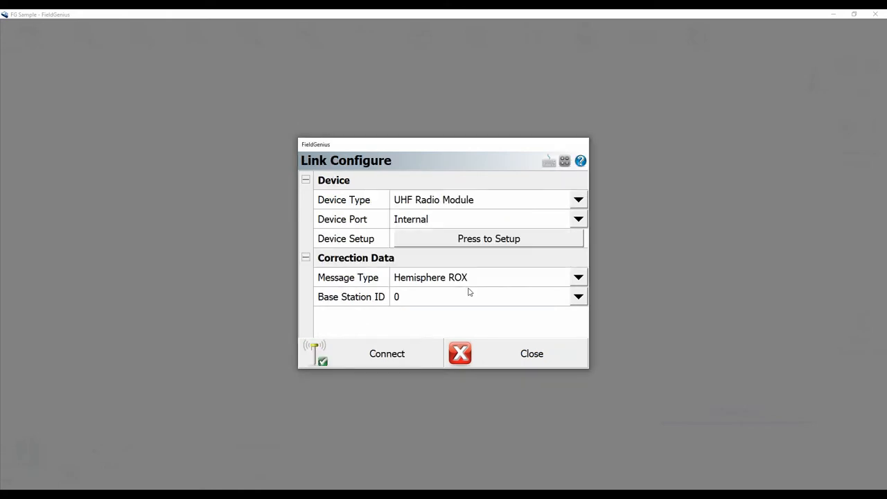
mouse_move(448, 286)
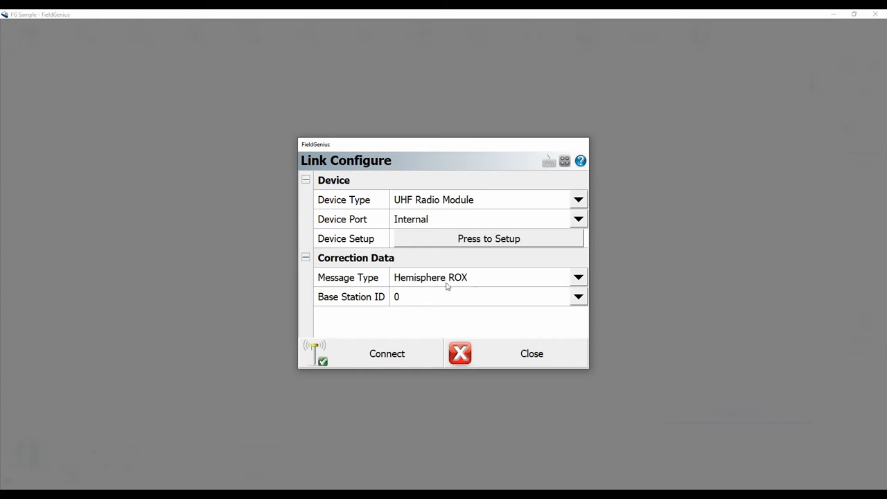
mouse_move(482, 286)
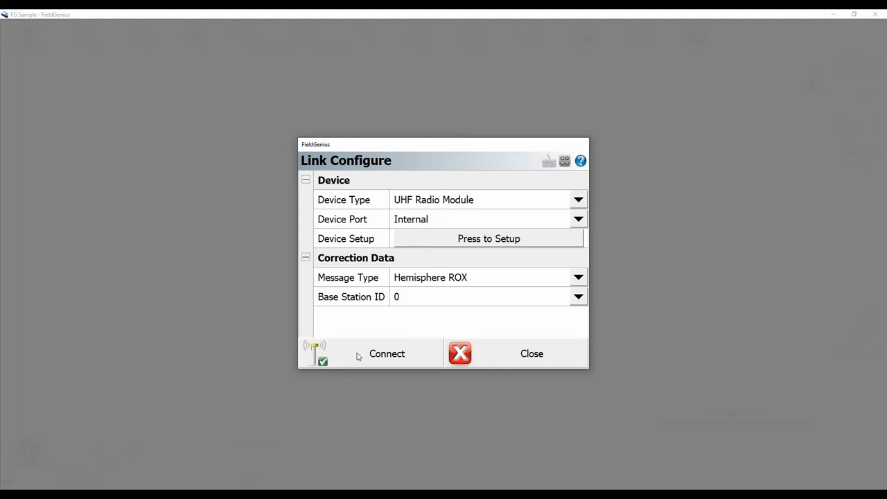
Connect the base over the UHF link with Hemisphere ROX messages and base station ID 0
click(387, 354)
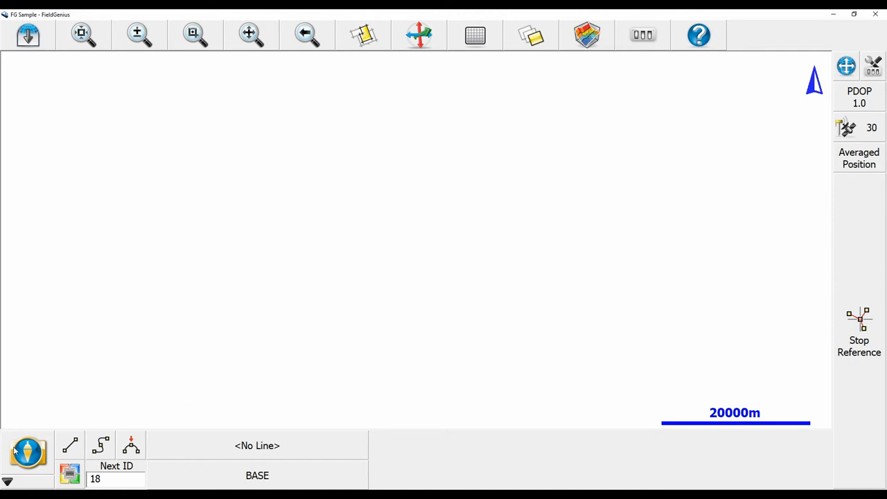
Connect as a GNSS Rover with the S631 profile, obtaining an RTK Fixed solution
click(26, 446)
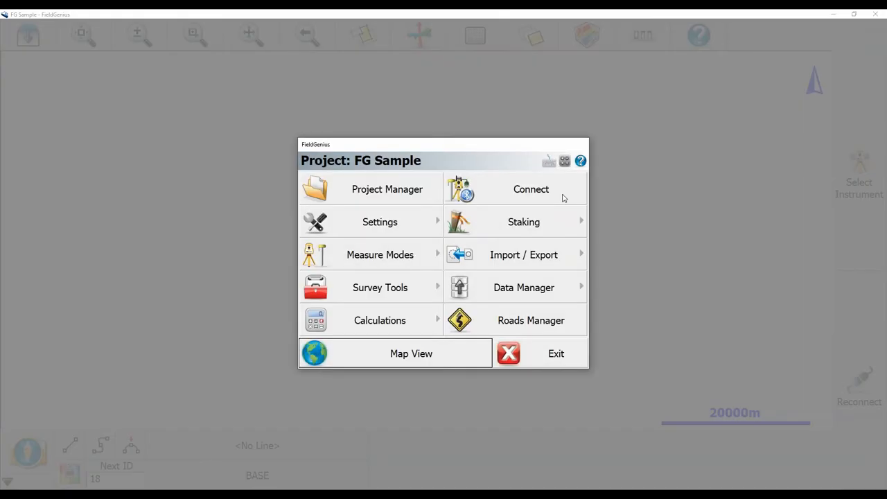
click(531, 189)
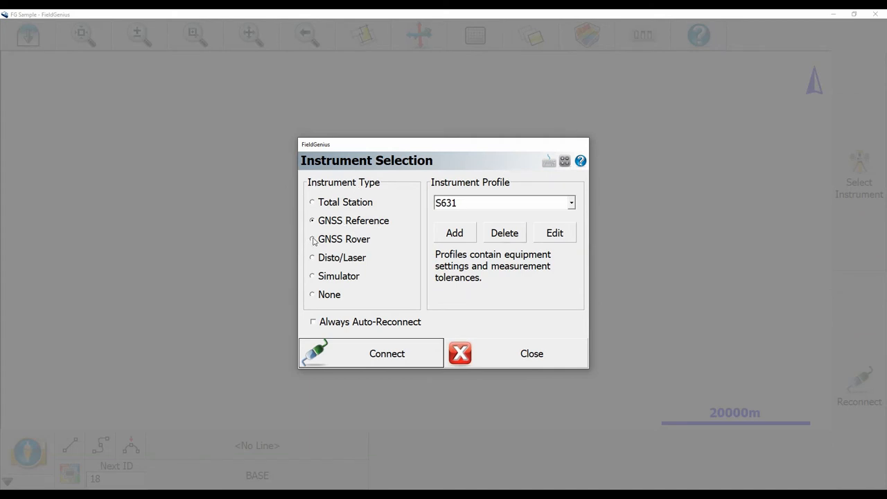
click(312, 238)
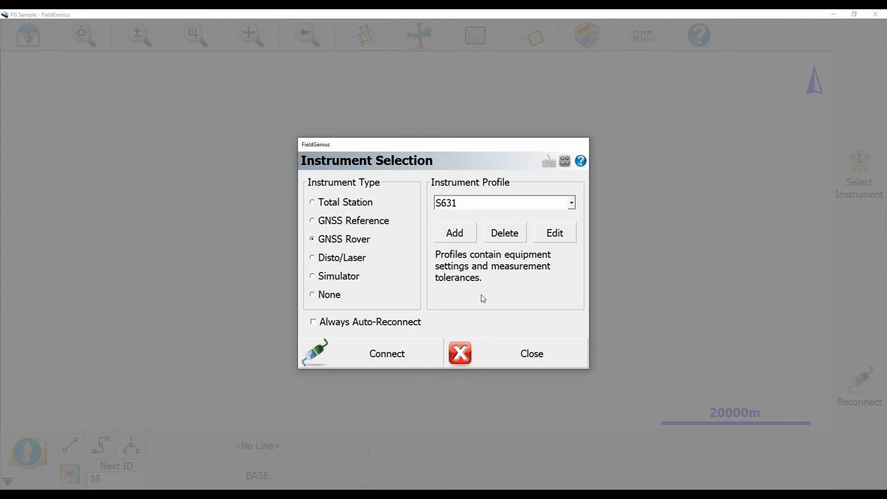
mouse_move(402, 358)
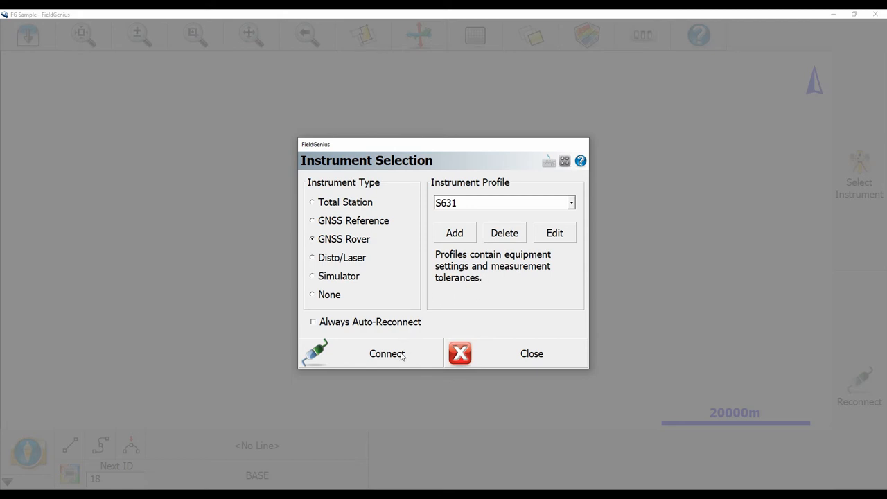
click(387, 353)
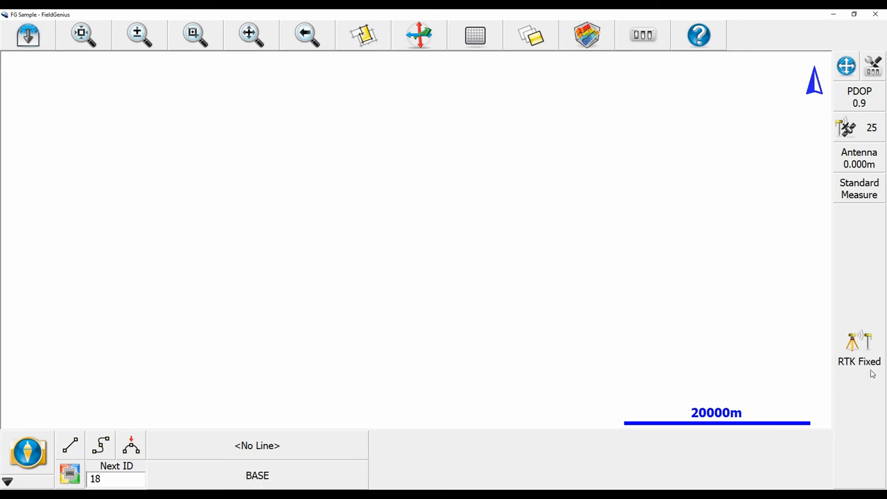
mouse_move(803, 376)
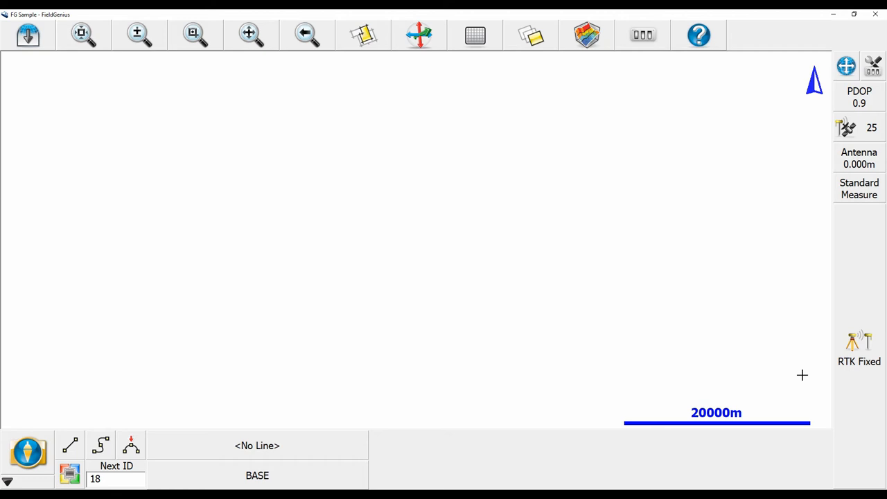
mouse_move(862, 387)
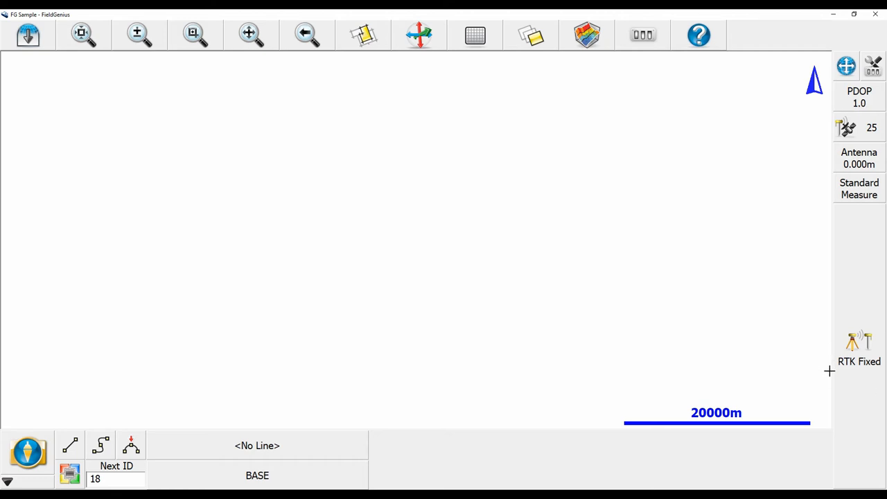
mouse_move(873, 70)
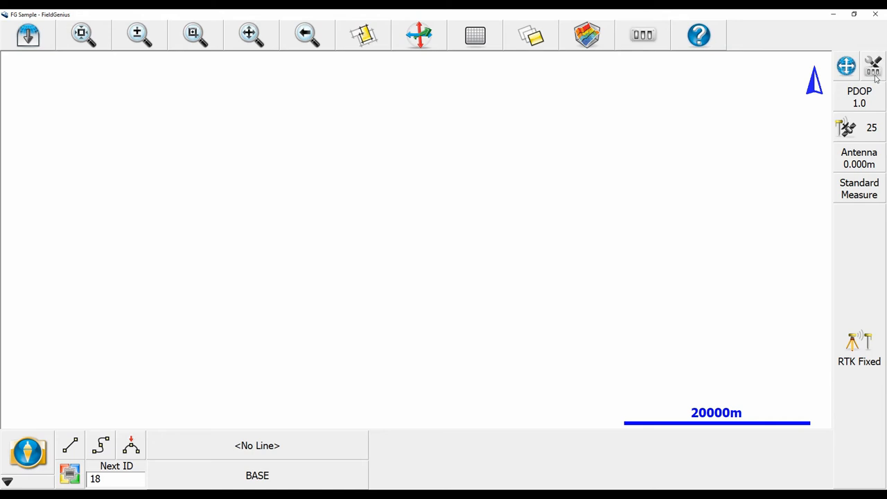
Bring up the rover's Link Configure form showing UHF radio on the internal port
click(874, 66)
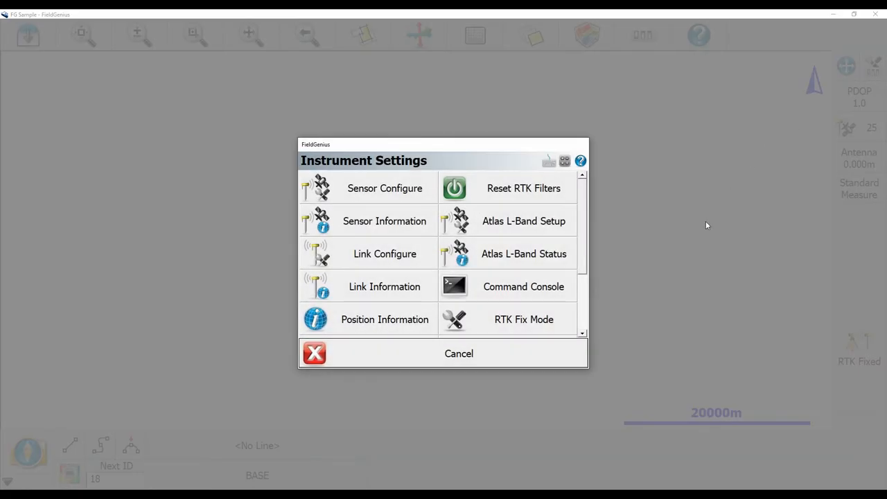
mouse_move(371, 263)
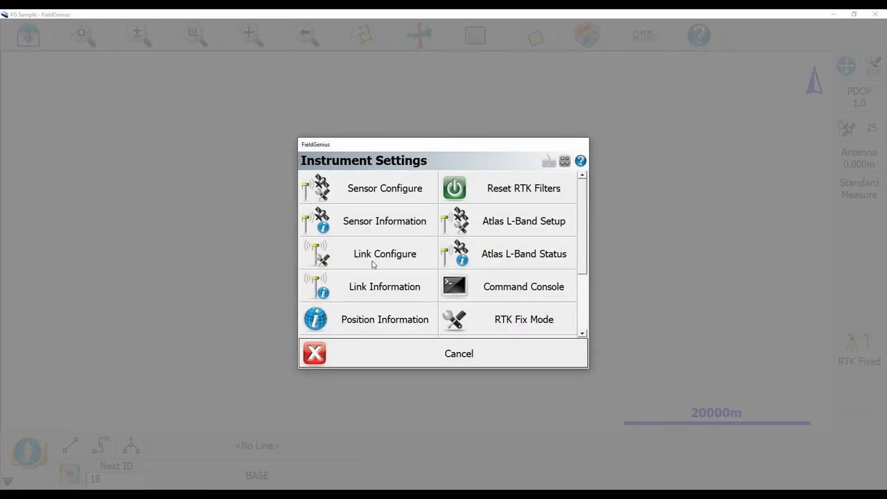
click(385, 254)
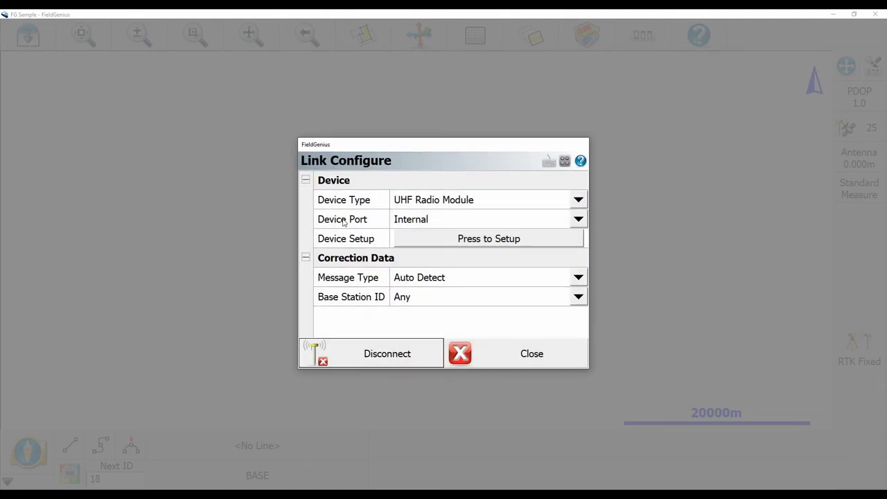
mouse_move(497, 210)
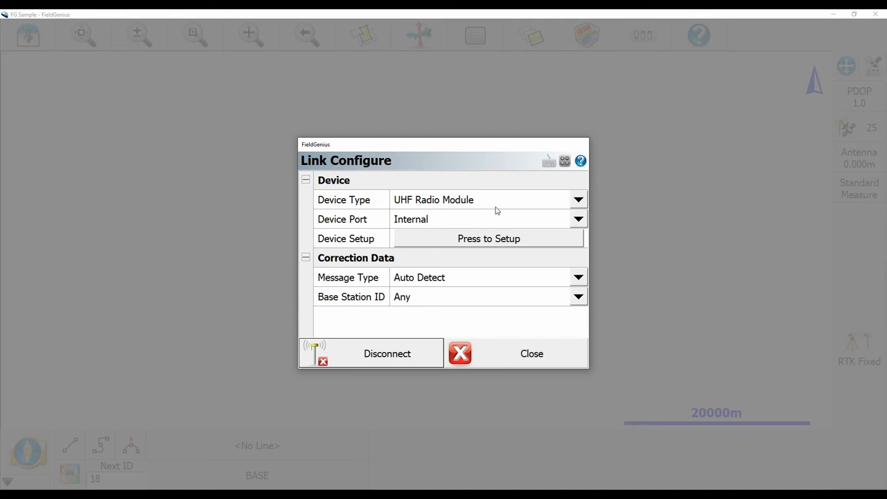
mouse_move(394, 222)
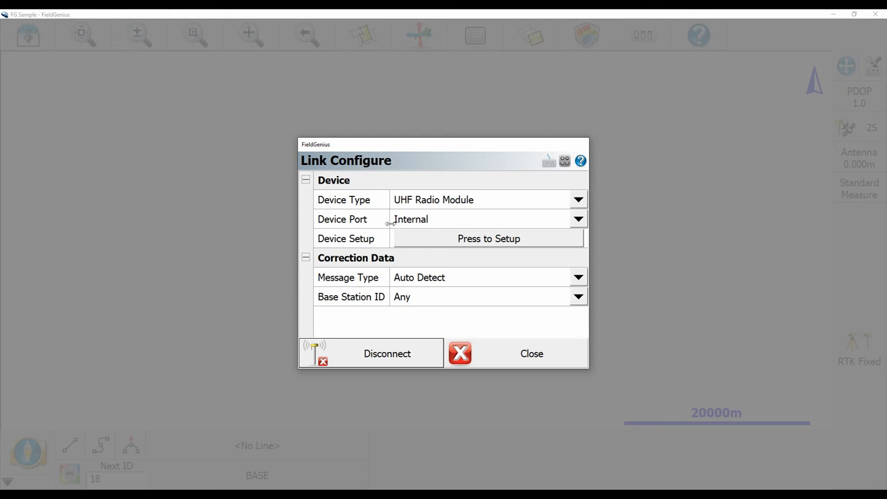
mouse_move(337, 247)
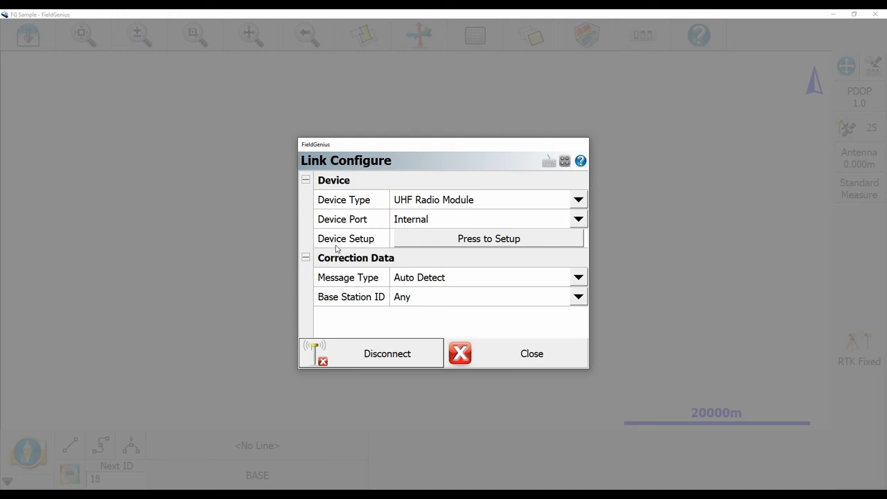
mouse_move(366, 252)
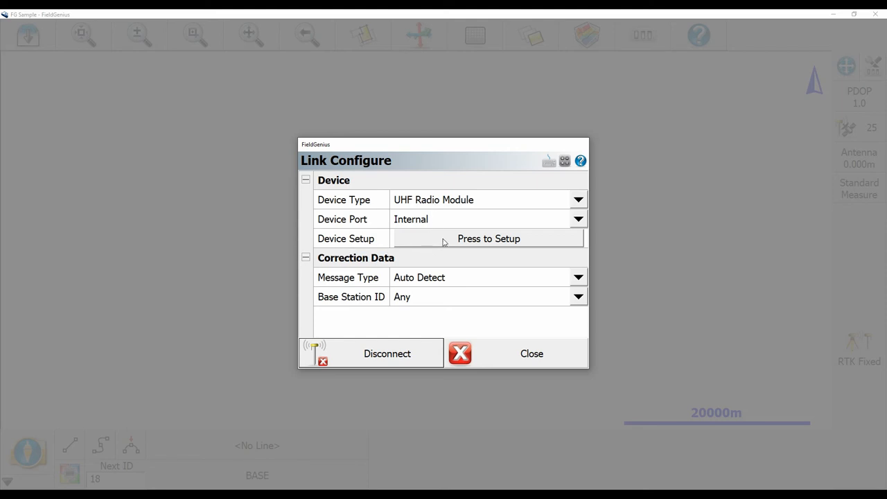
Review the SATEL-TR49 radio settings: channel 1 at 450 MHz, SATEL protocol, FEC off
click(387, 353)
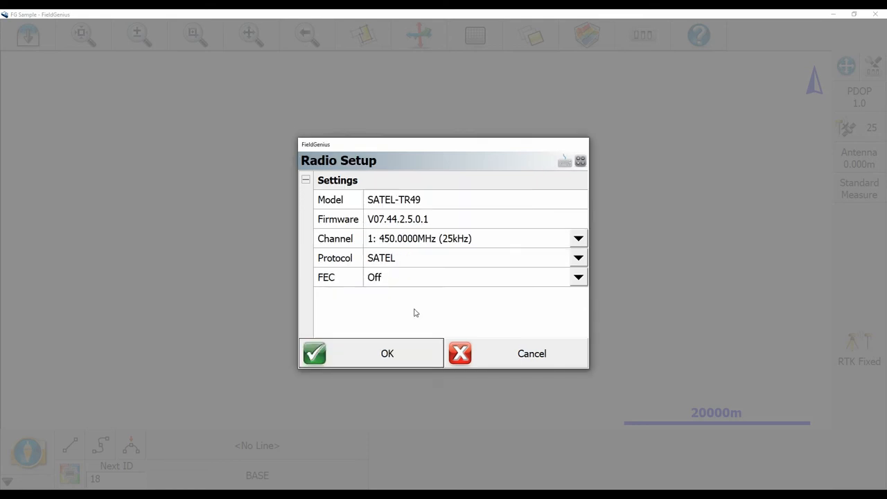
mouse_move(330, 269)
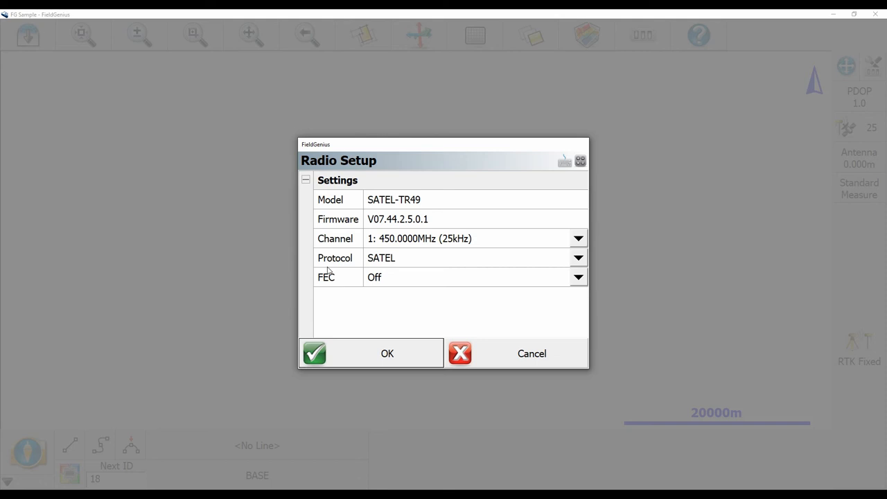
mouse_move(362, 296)
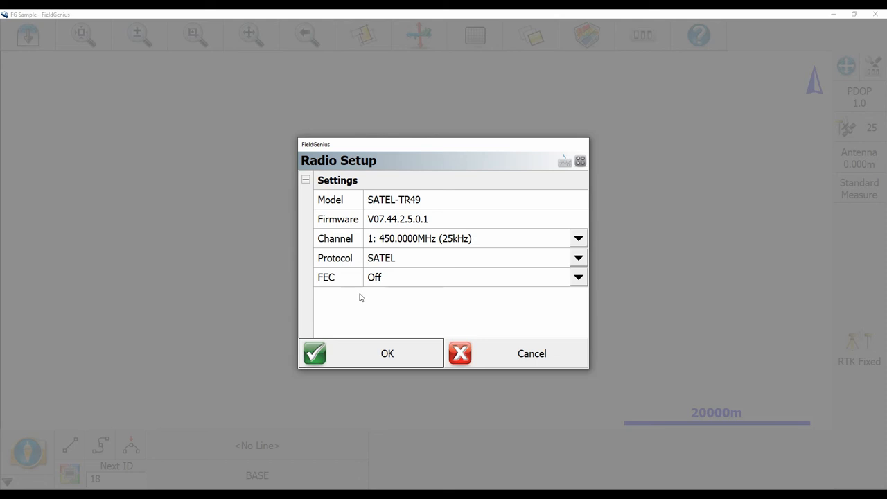
mouse_move(366, 355)
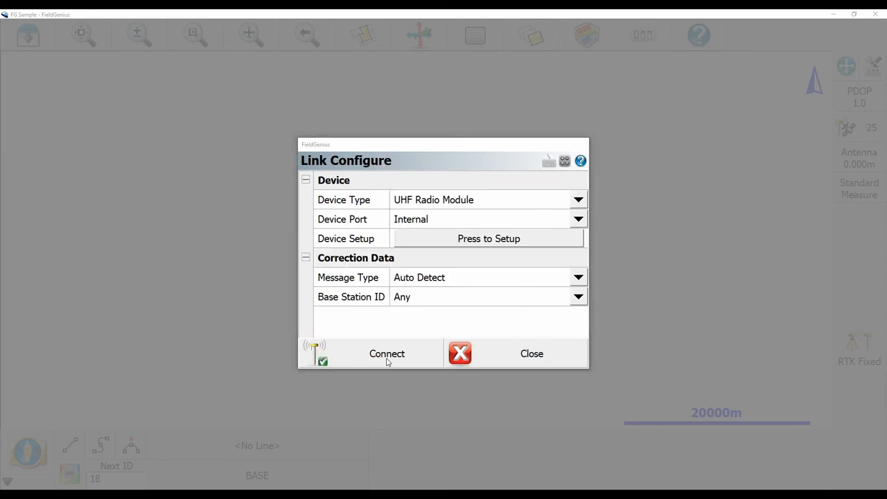
Connect the UHF correction link so the rover reports RTK Fixed with 26 satellites
click(387, 353)
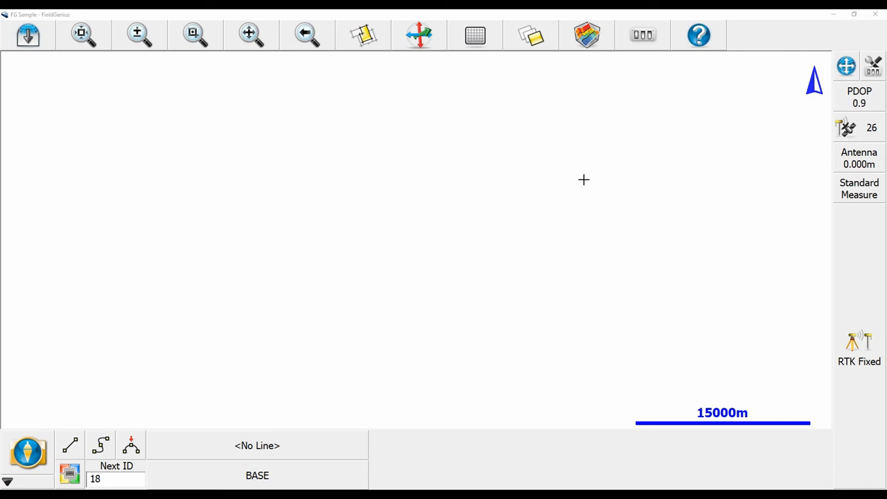
mouse_move(793, 171)
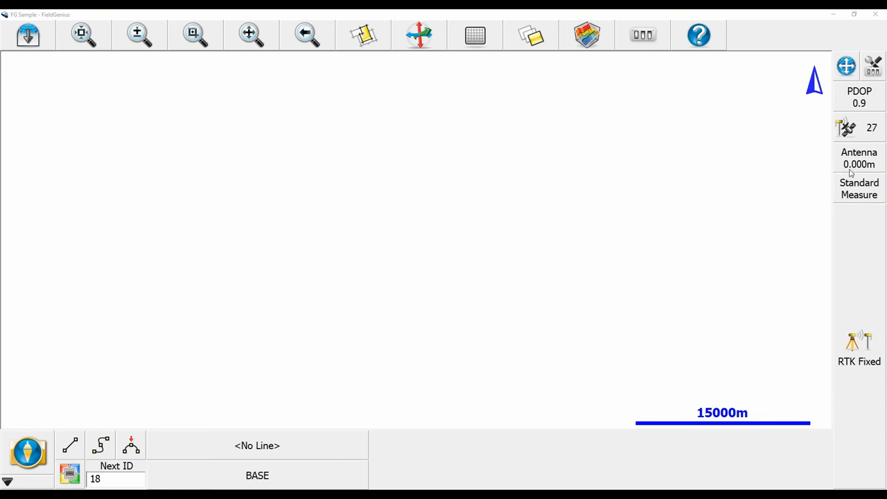
Set the S631 rover antenna's measured height to 2.000 m
click(860, 158)
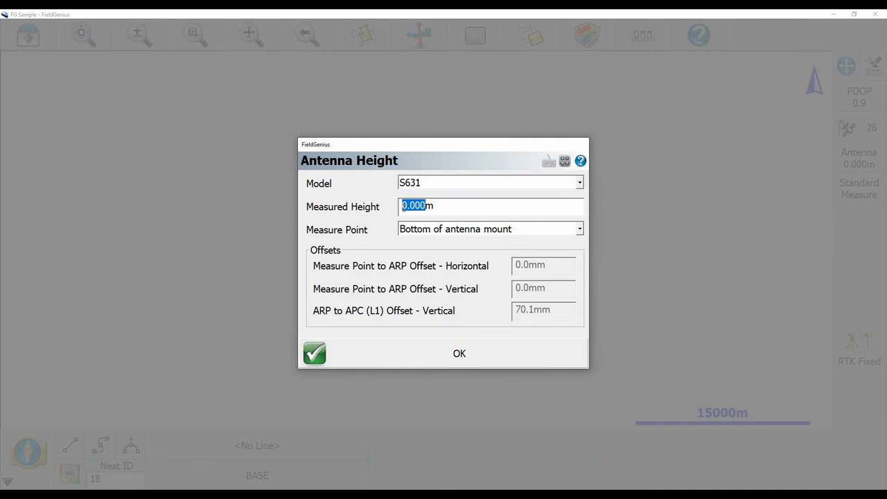
text(2.0)
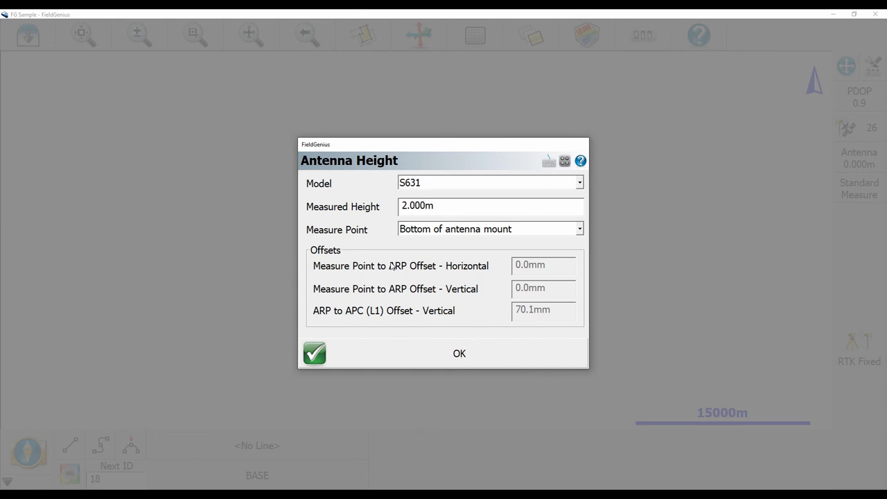
mouse_move(463, 364)
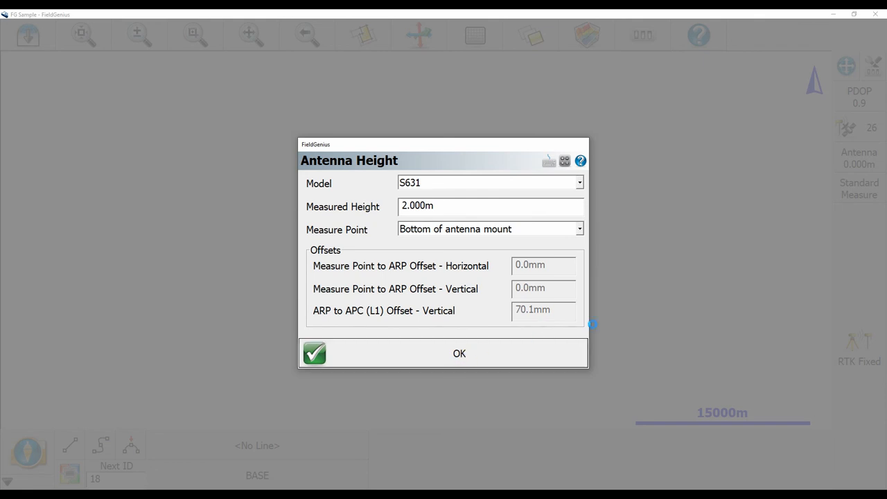
click(461, 353)
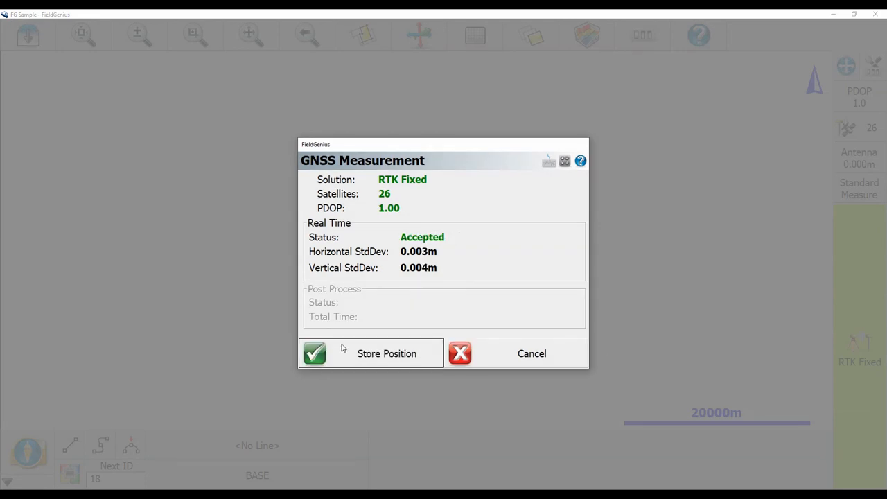
Accept the RTK Fixed measurement and store the position as point 18, described BASE
click(314, 354)
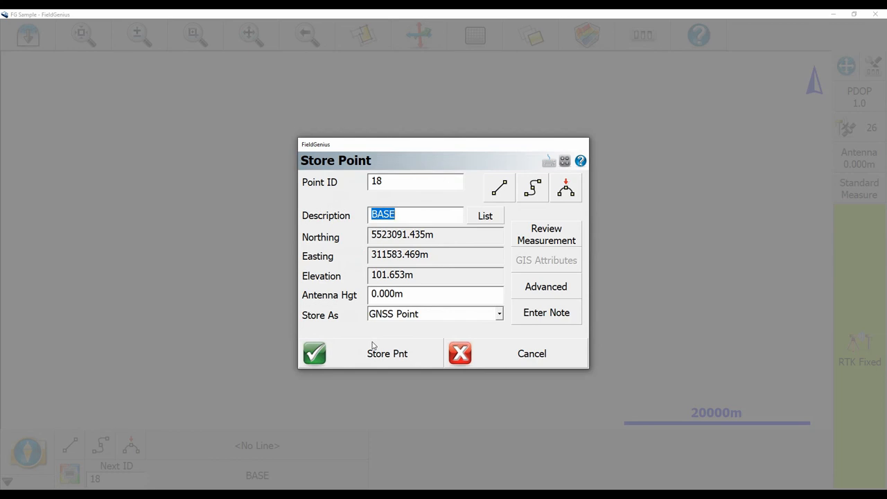